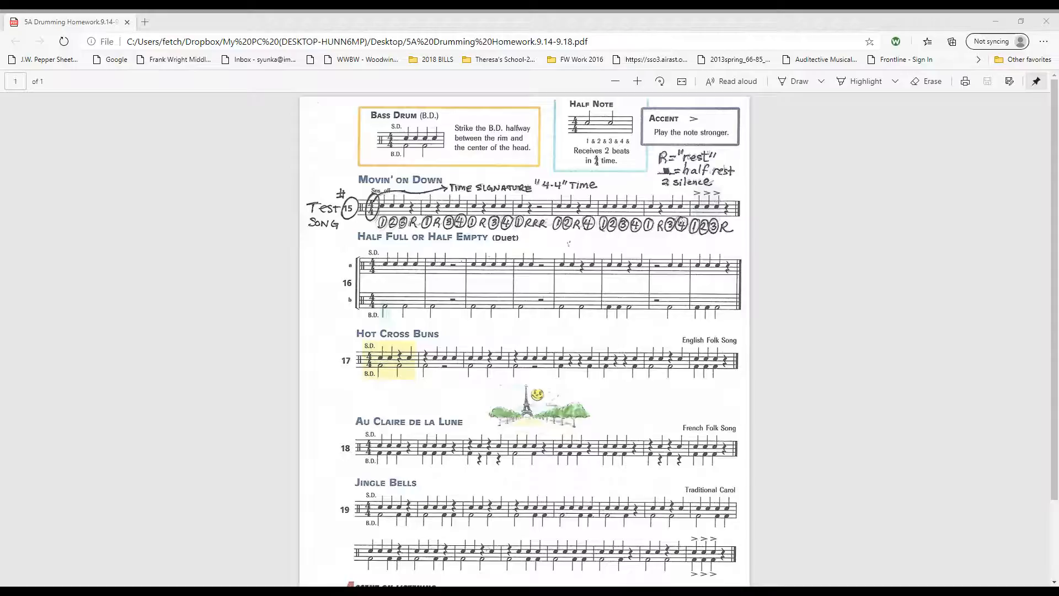
pyautogui.moveTo(503, 116)
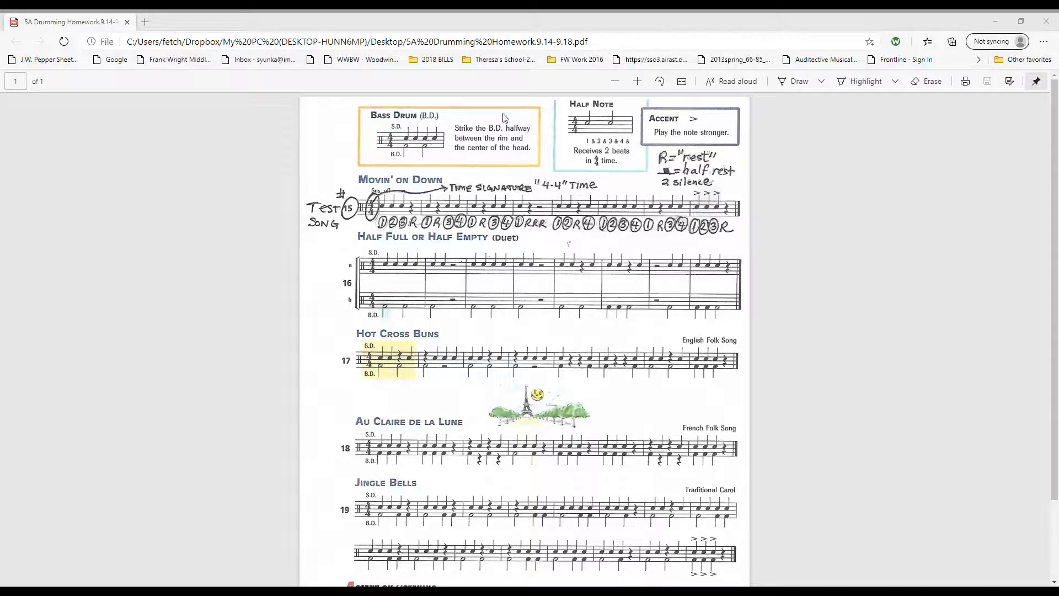
pyautogui.moveTo(419, 143)
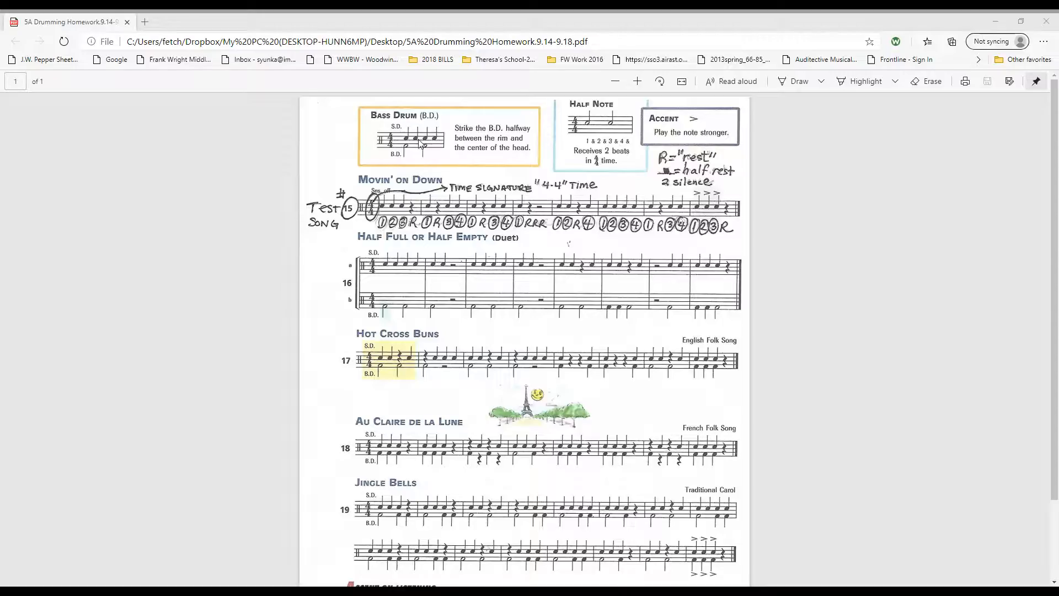
pyautogui.moveTo(402, 159)
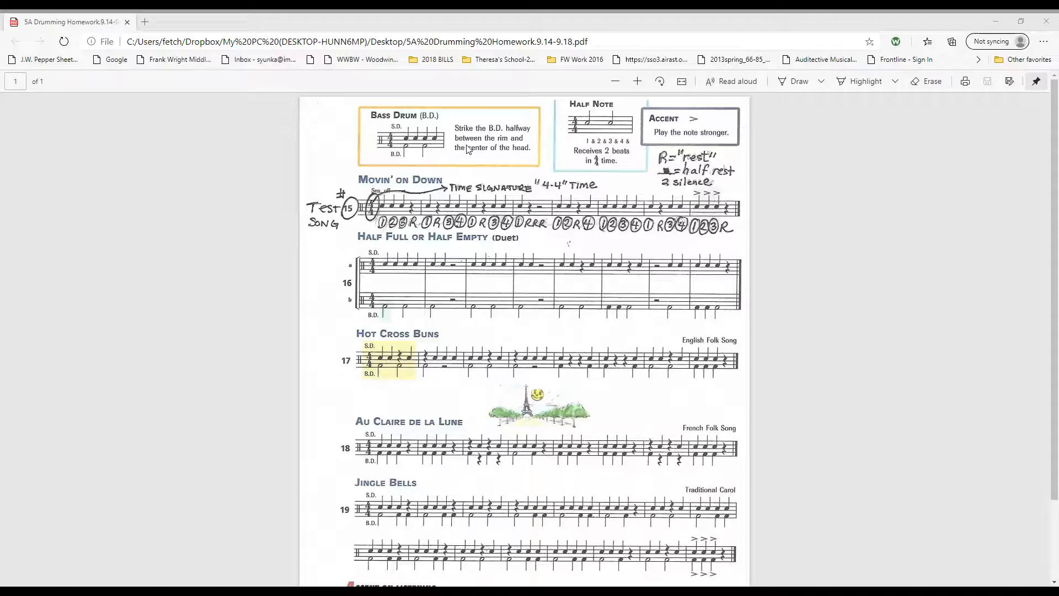
pyautogui.moveTo(471, 161)
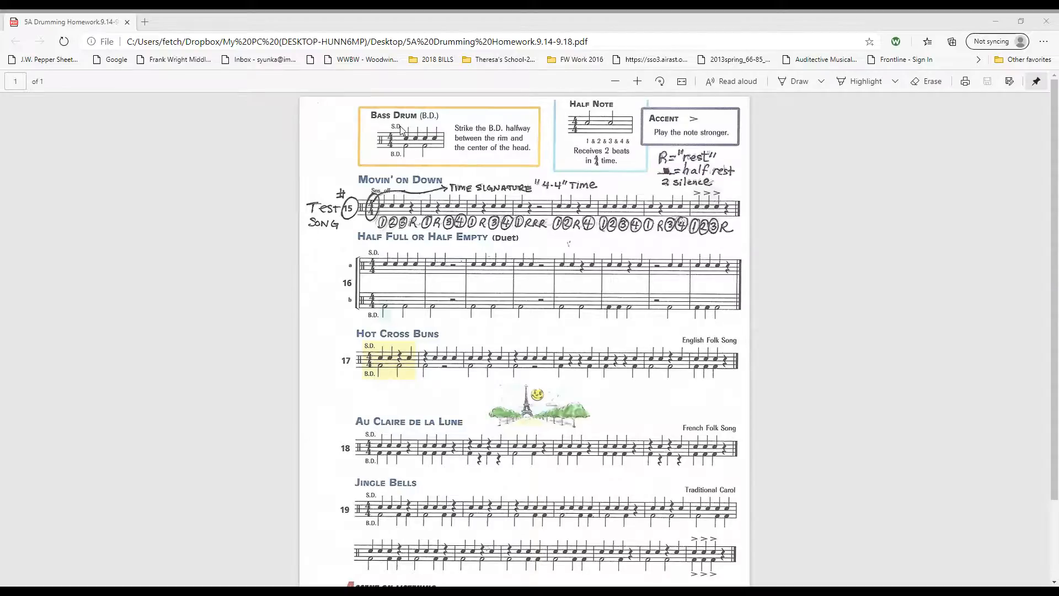
pyautogui.moveTo(397, 162)
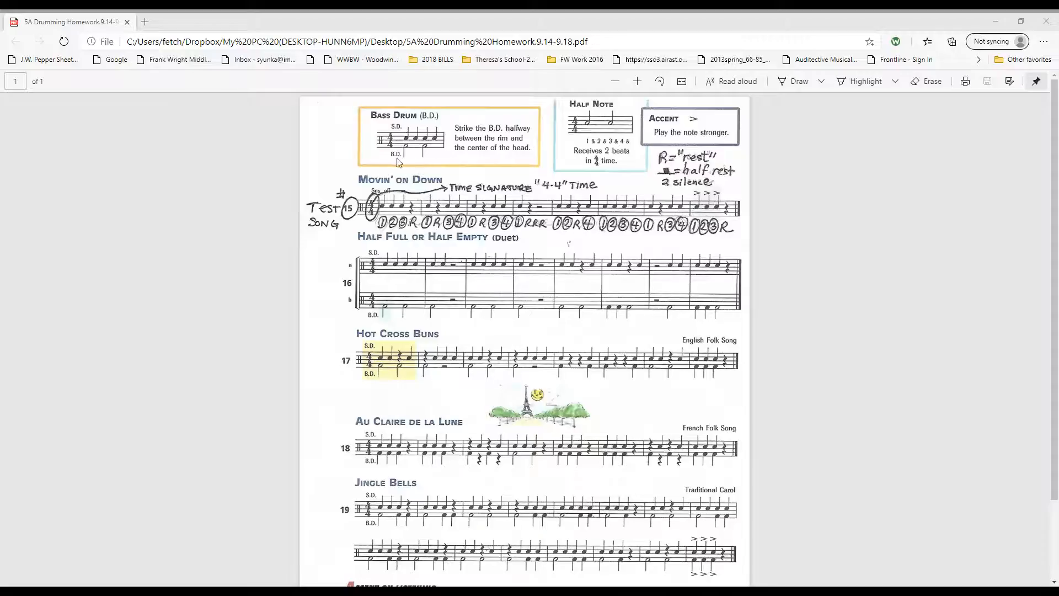
pyautogui.moveTo(423, 154)
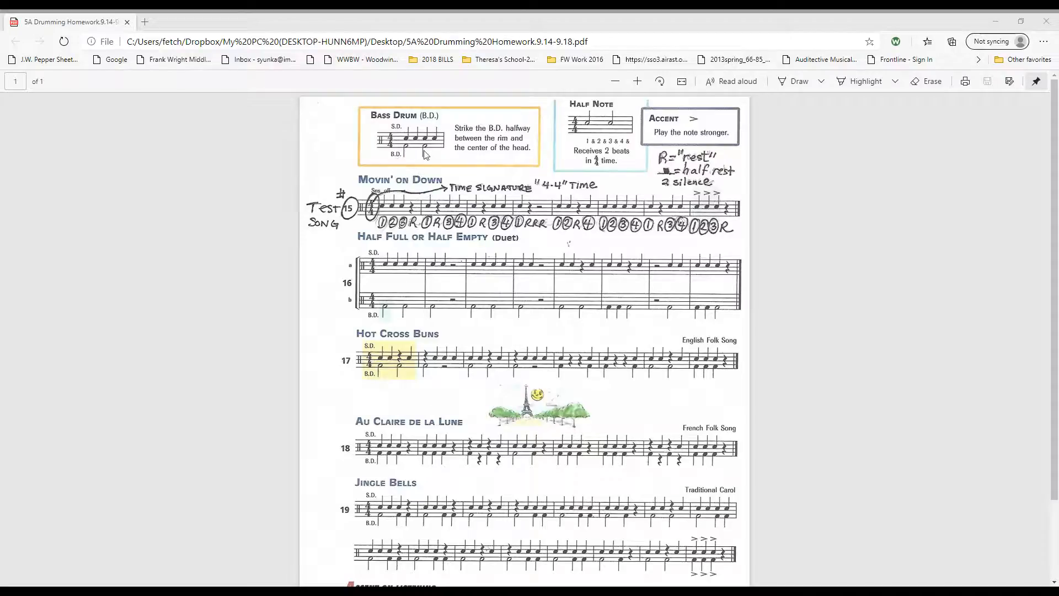
pyautogui.moveTo(444, 163)
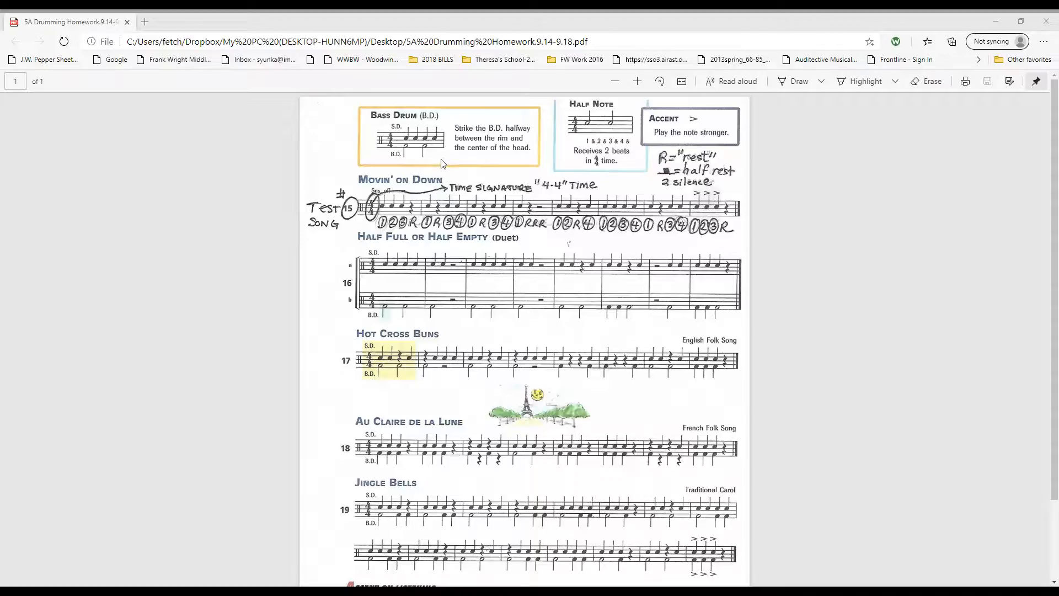
pyautogui.moveTo(579, 140)
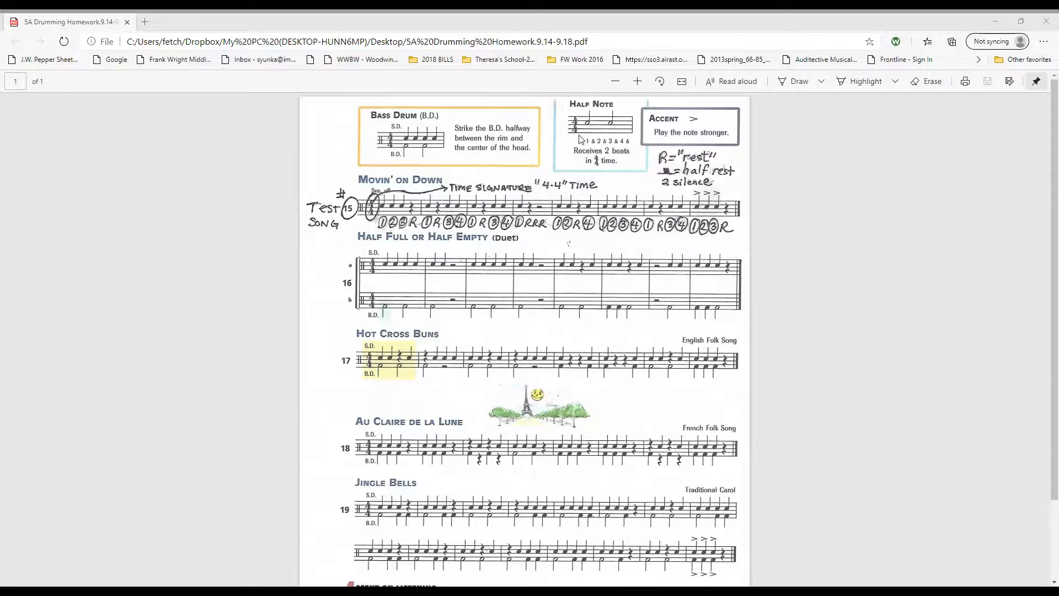
pyautogui.moveTo(384, 318)
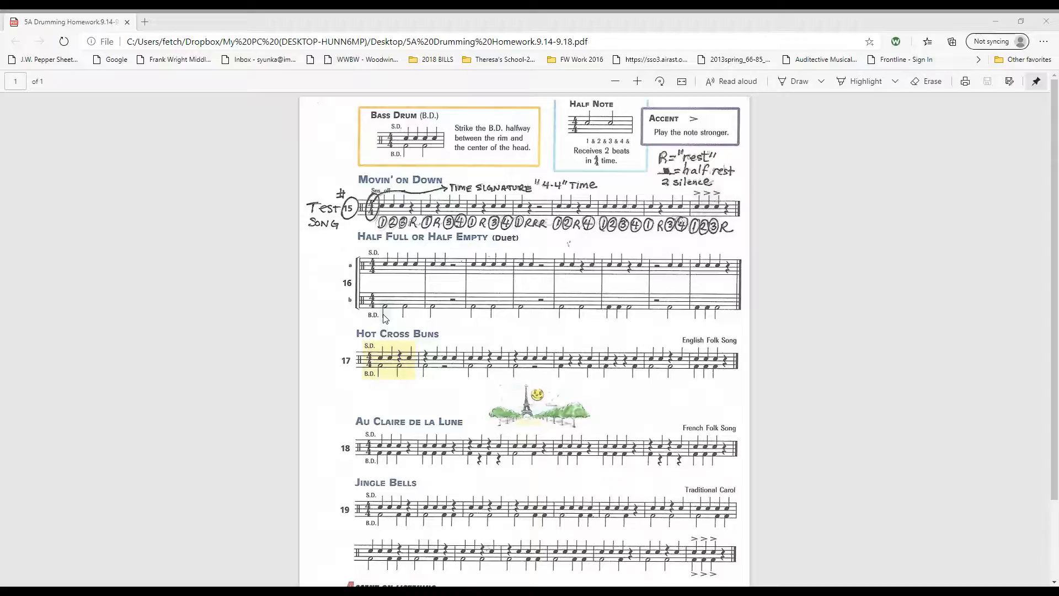
pyautogui.moveTo(347, 290)
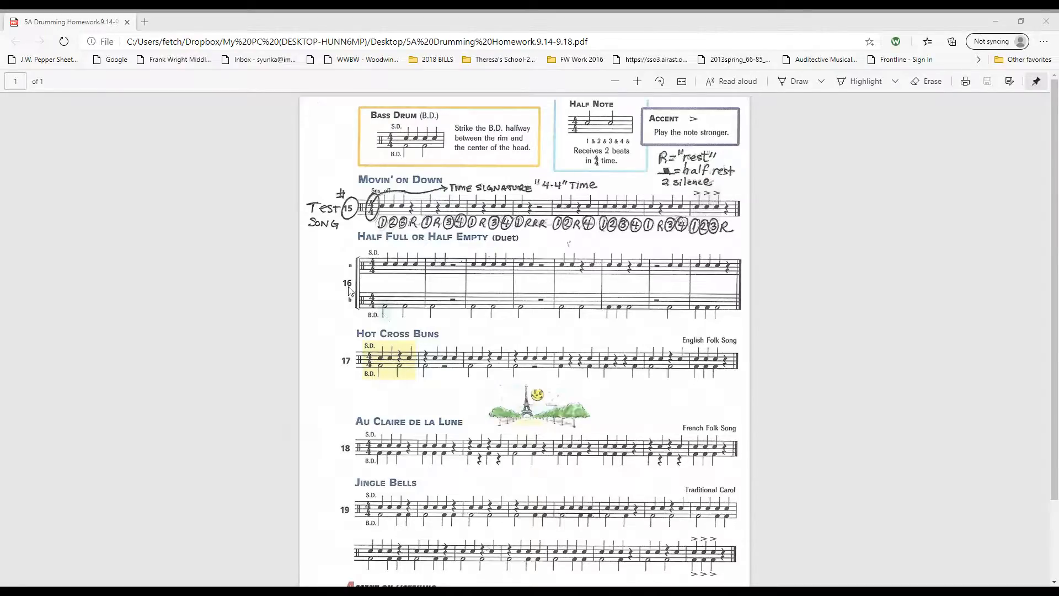
pyautogui.moveTo(385, 319)
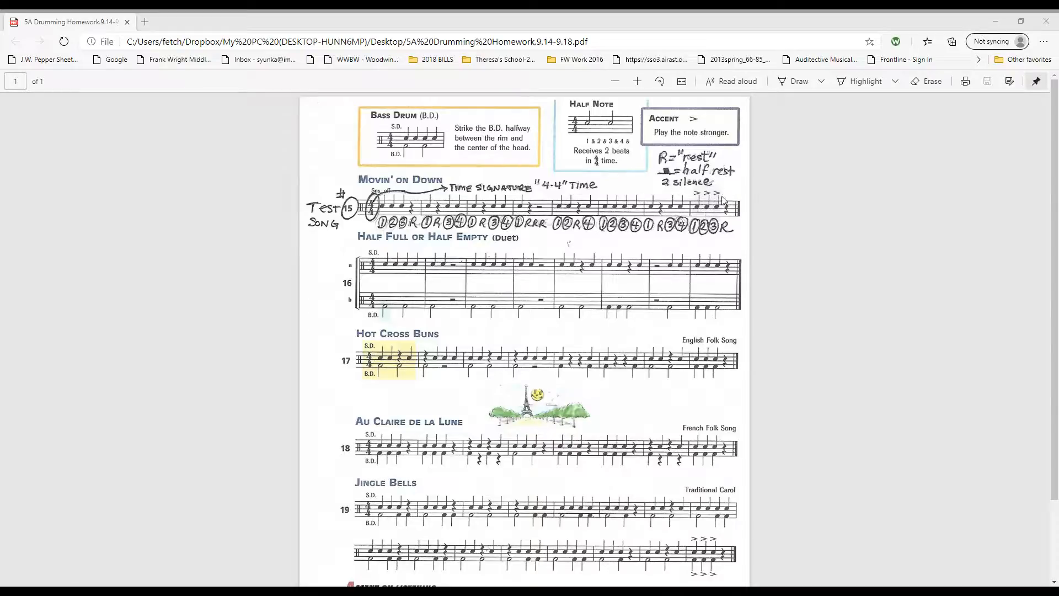
pyautogui.moveTo(699, 203)
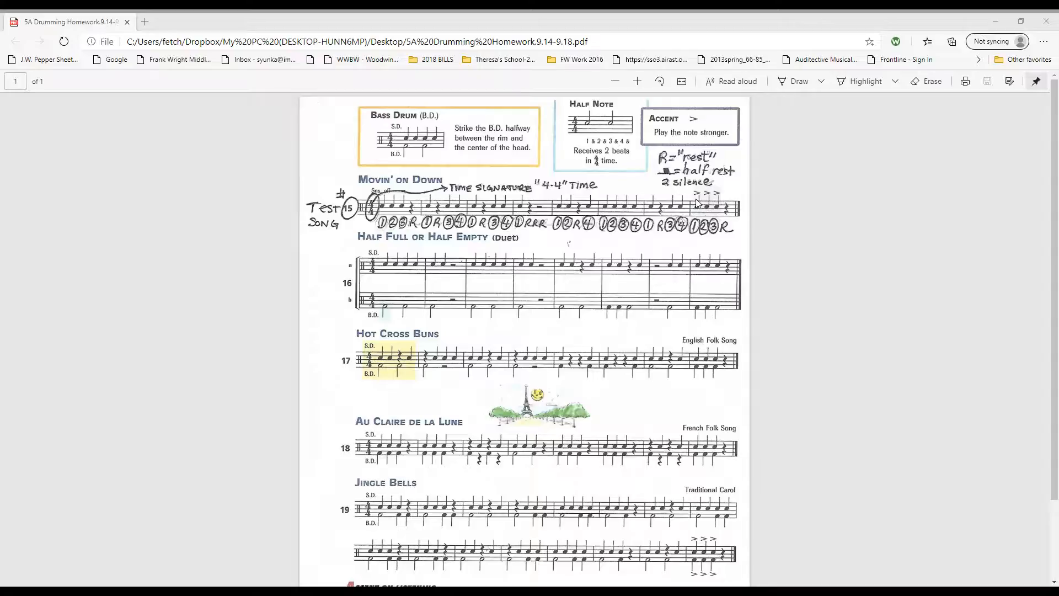
pyautogui.moveTo(719, 211)
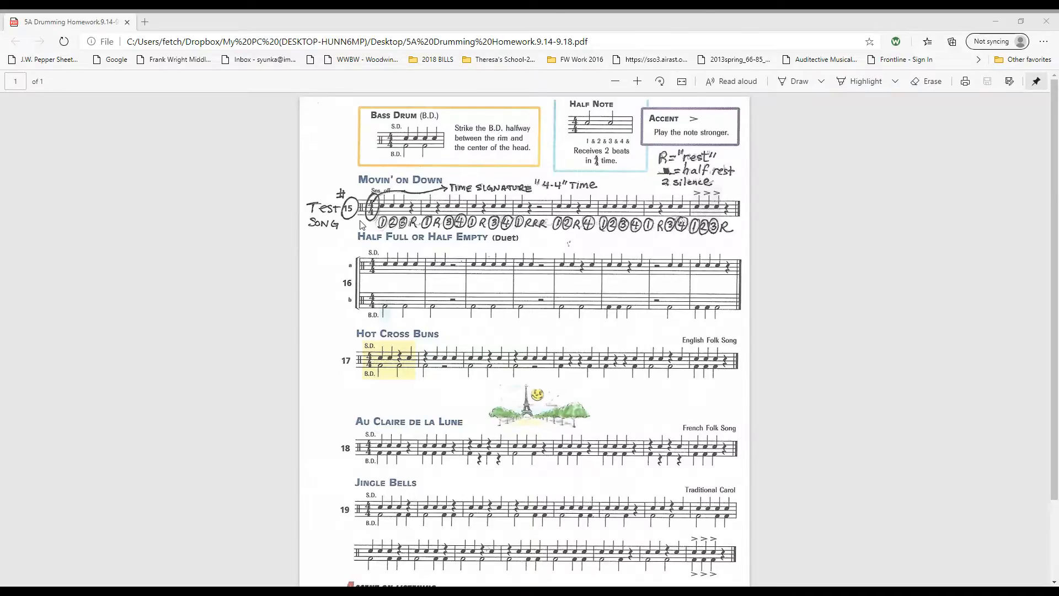
pyautogui.moveTo(384, 233)
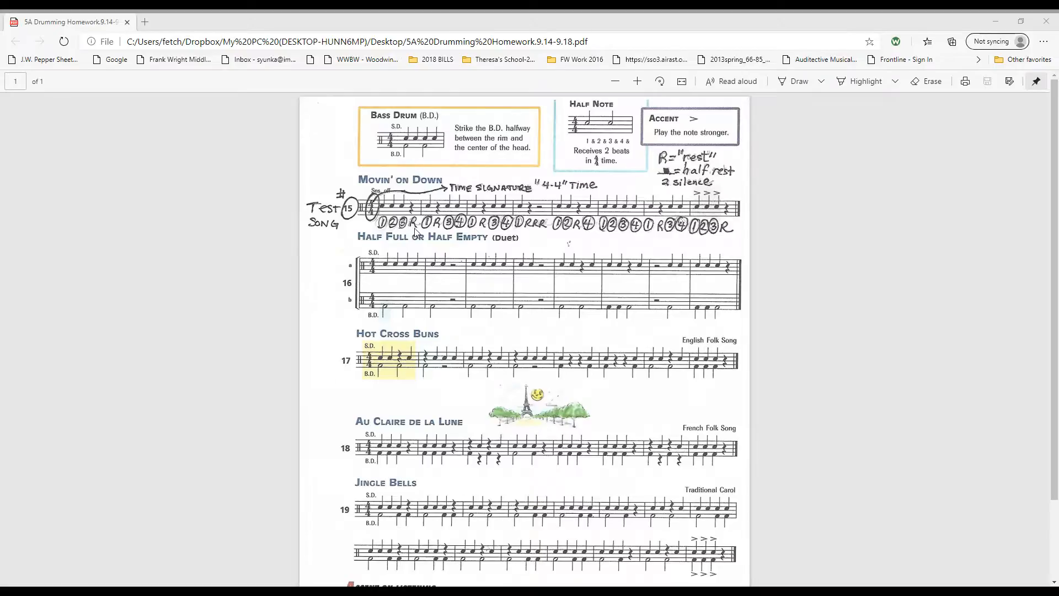
pyautogui.moveTo(464, 229)
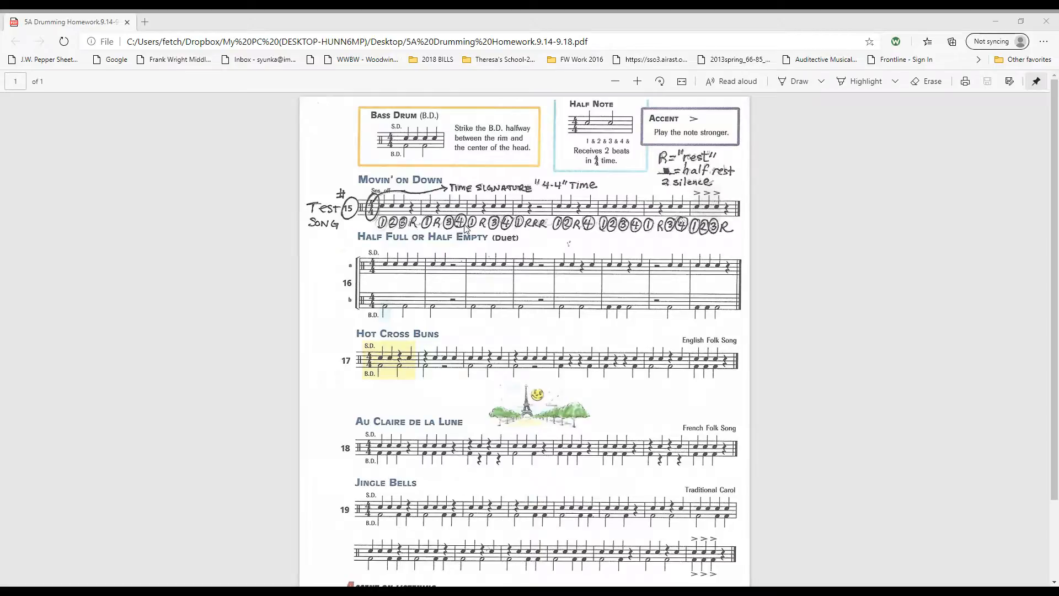
pyautogui.moveTo(414, 227)
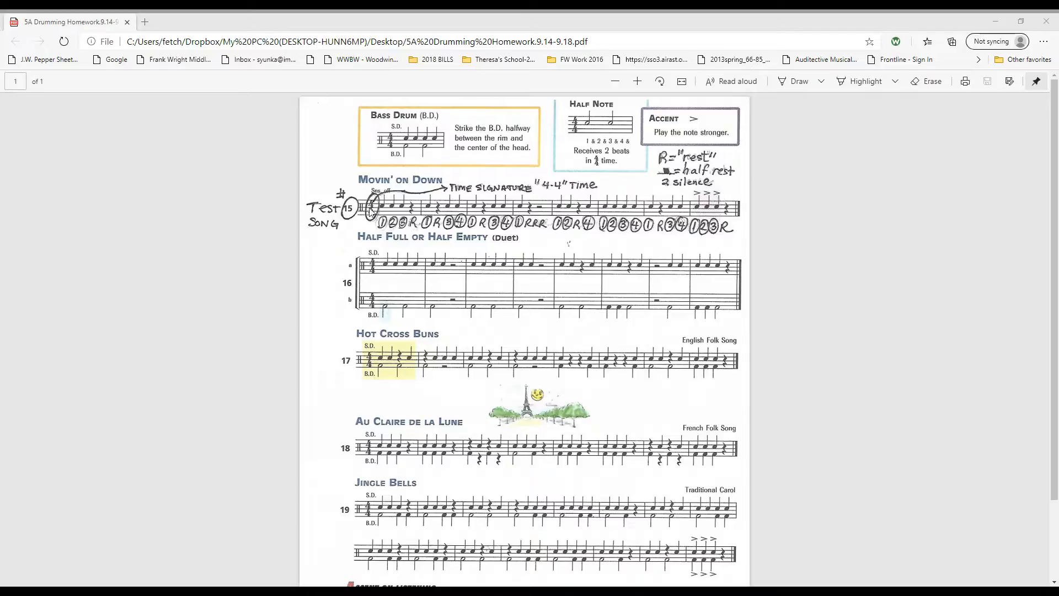
pyautogui.moveTo(537, 192)
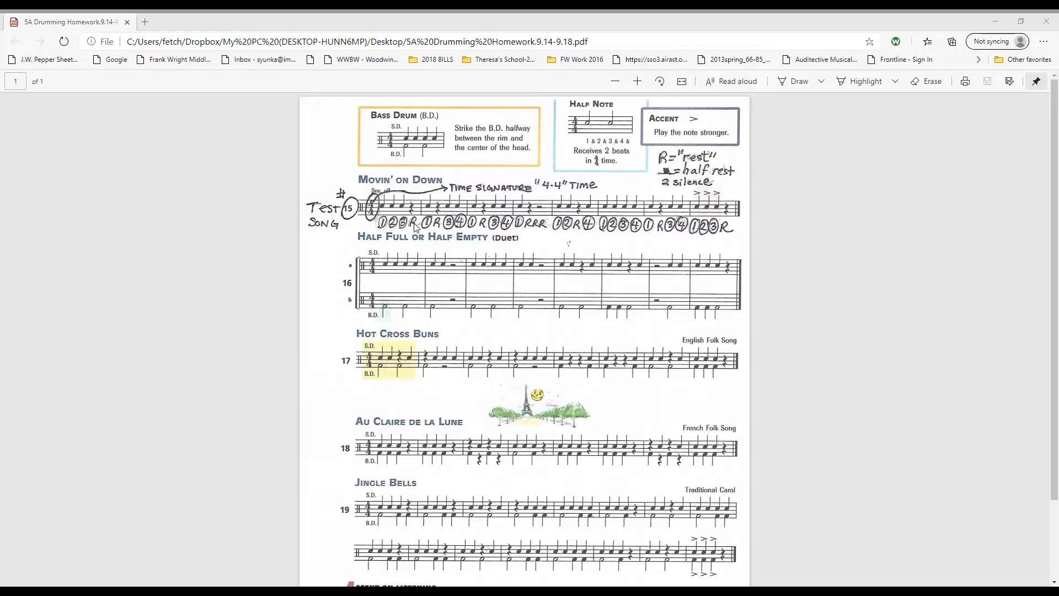
pyautogui.moveTo(415, 226)
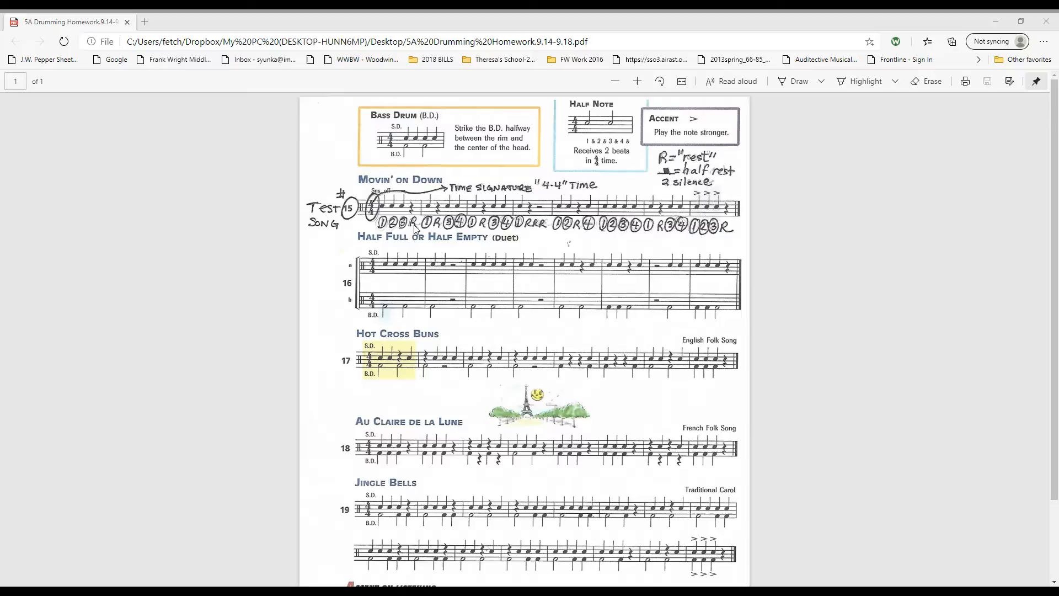
pyautogui.moveTo(419, 206)
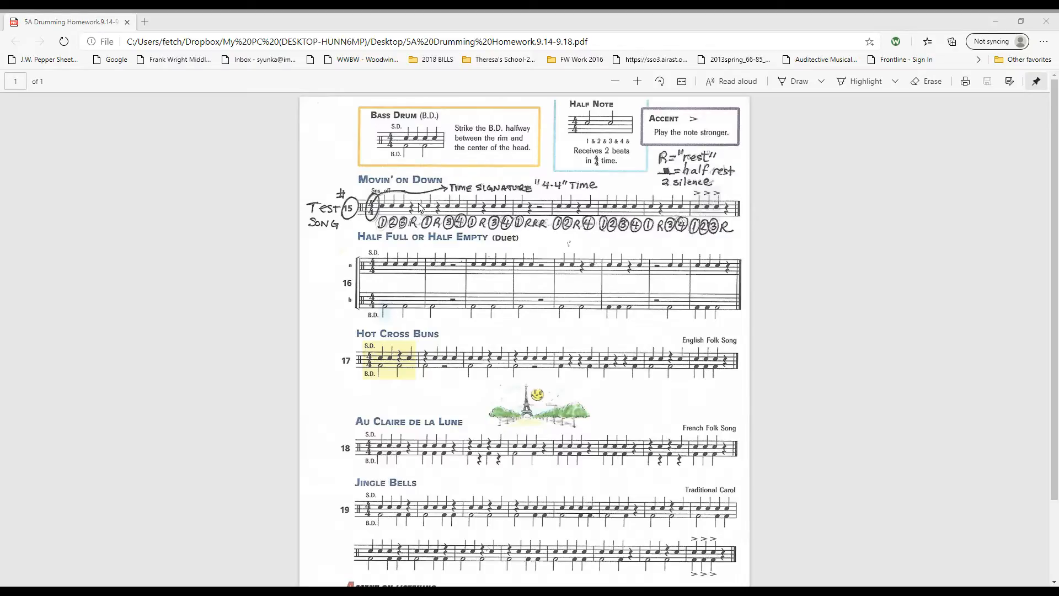
pyautogui.moveTo(426, 229)
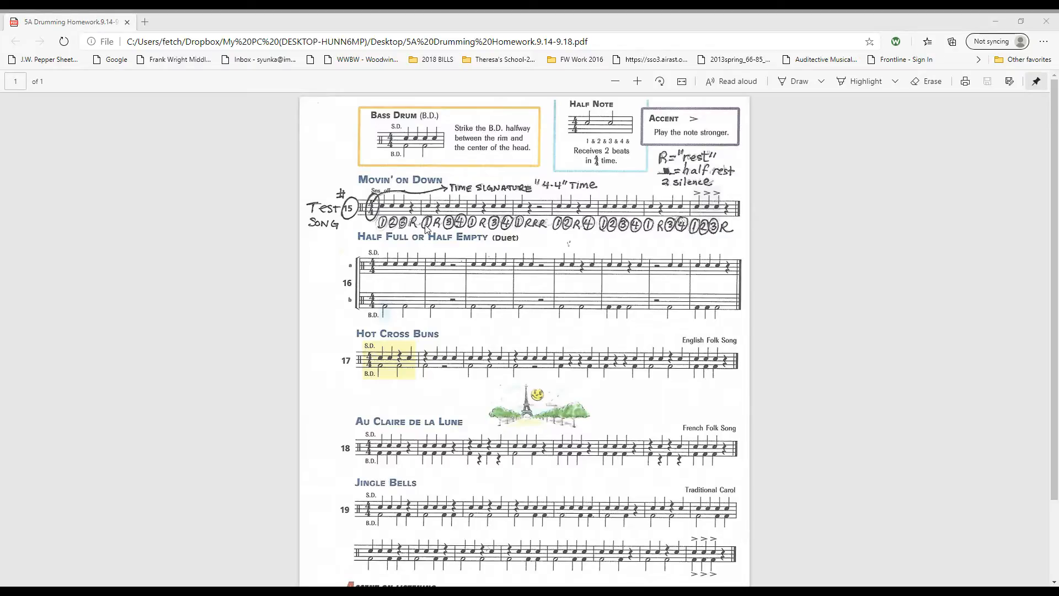